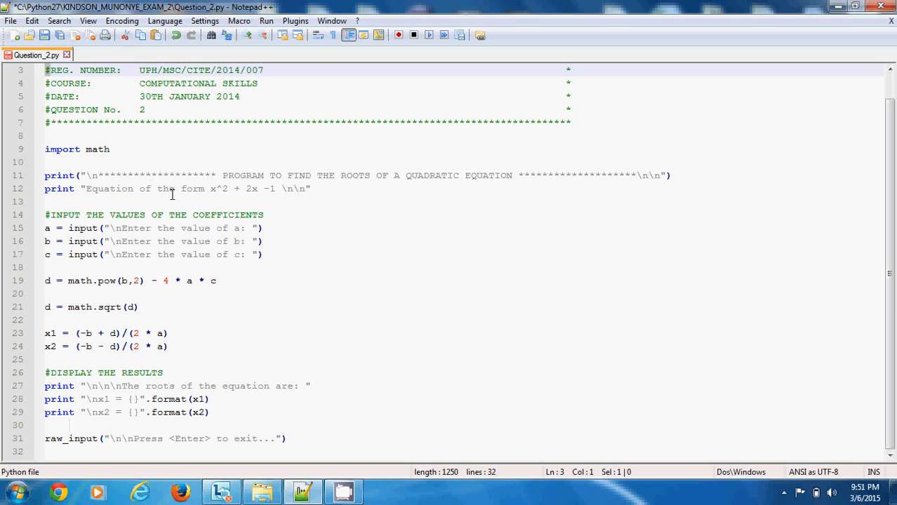
pyautogui.moveTo(215, 256)
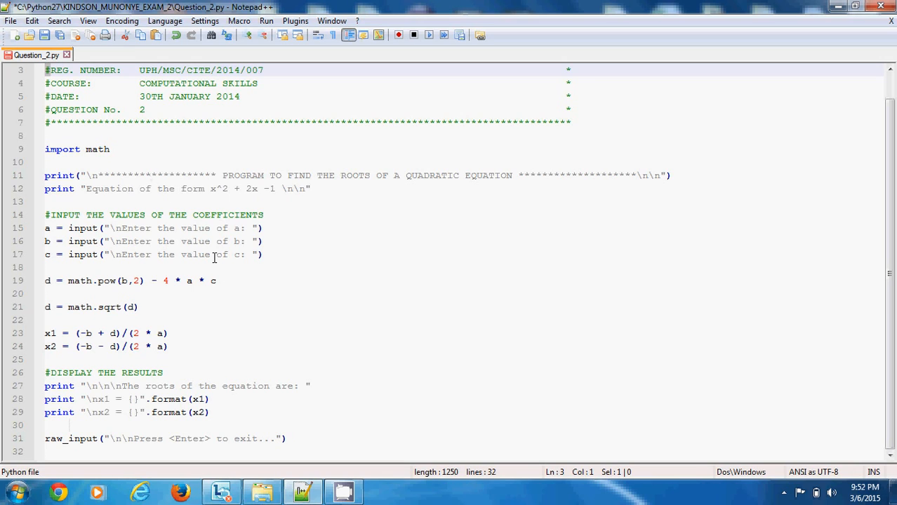
pyautogui.moveTo(144, 87)
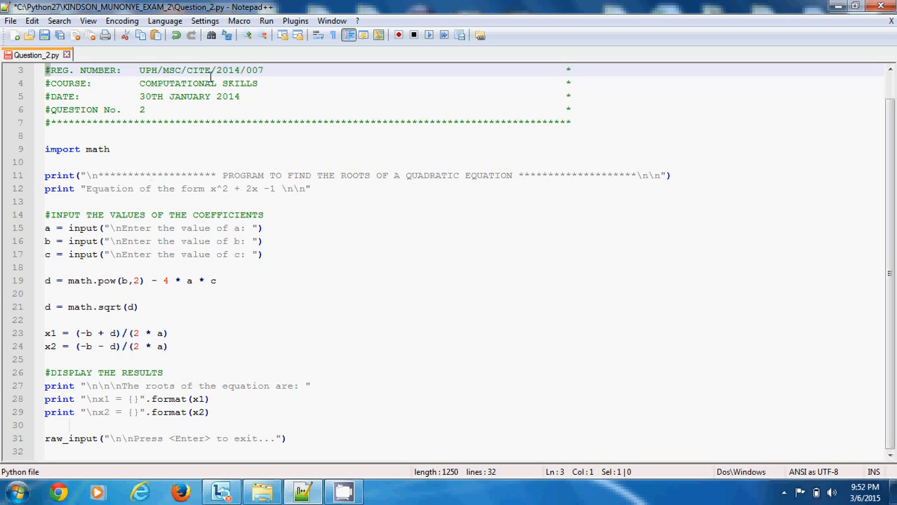
pyautogui.moveTo(194, 97)
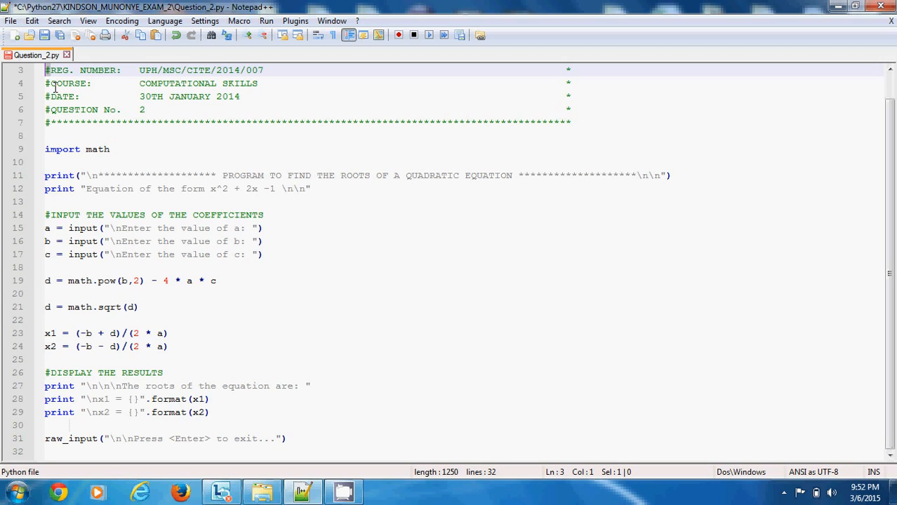
pyautogui.moveTo(54, 73)
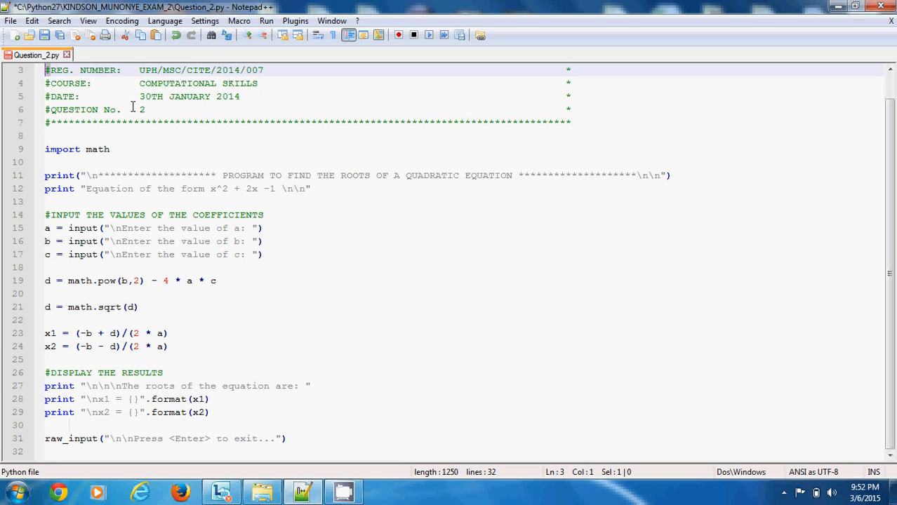
# - Minimize Notepad++ and bring up the KINDSON_MUNONYE_EXAM_2 folder listing the Question files
pyautogui.click(169, 109)
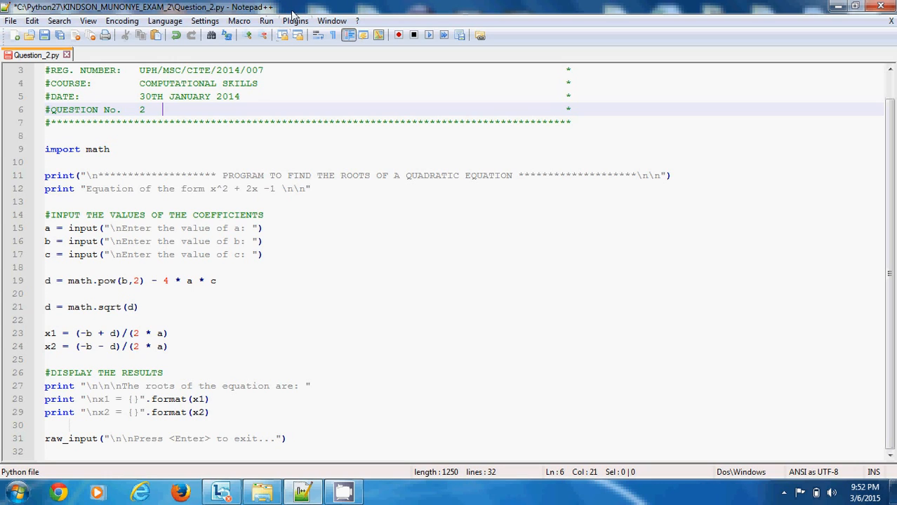
pyautogui.moveTo(258, 14)
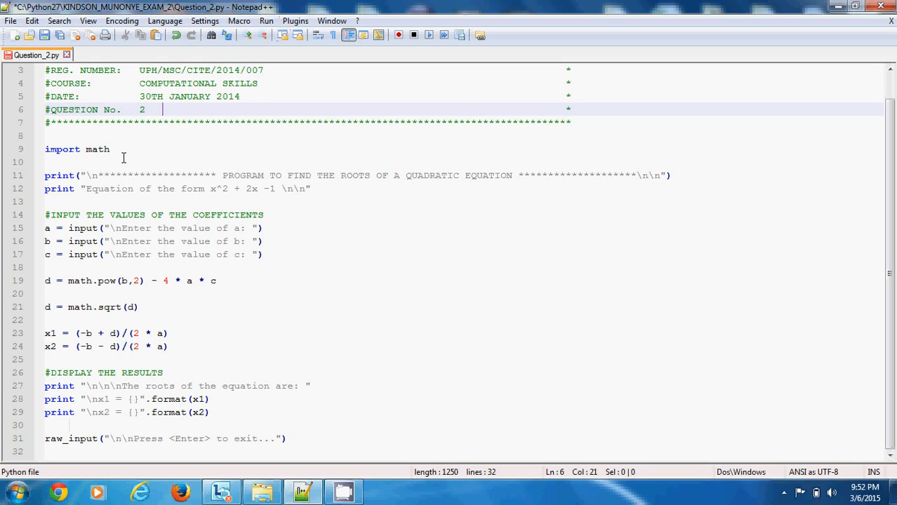
pyautogui.moveTo(125, 219)
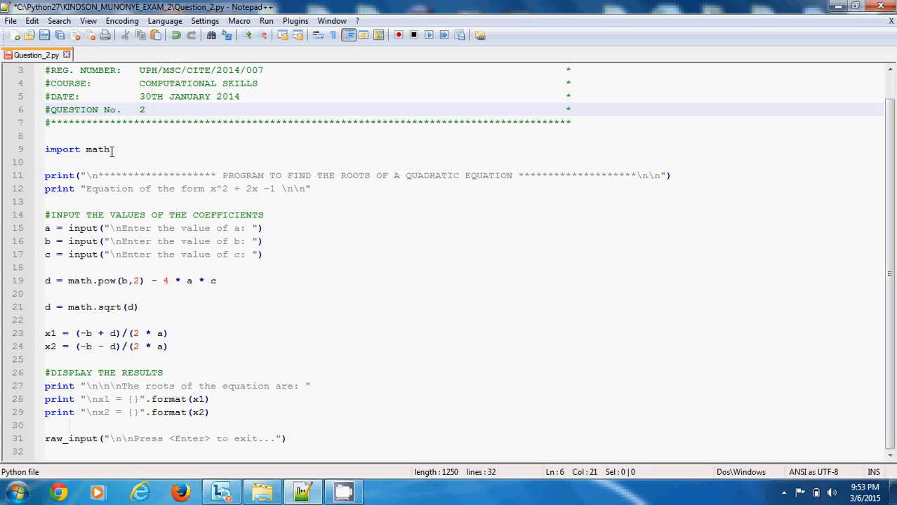
pyautogui.moveTo(93, 148)
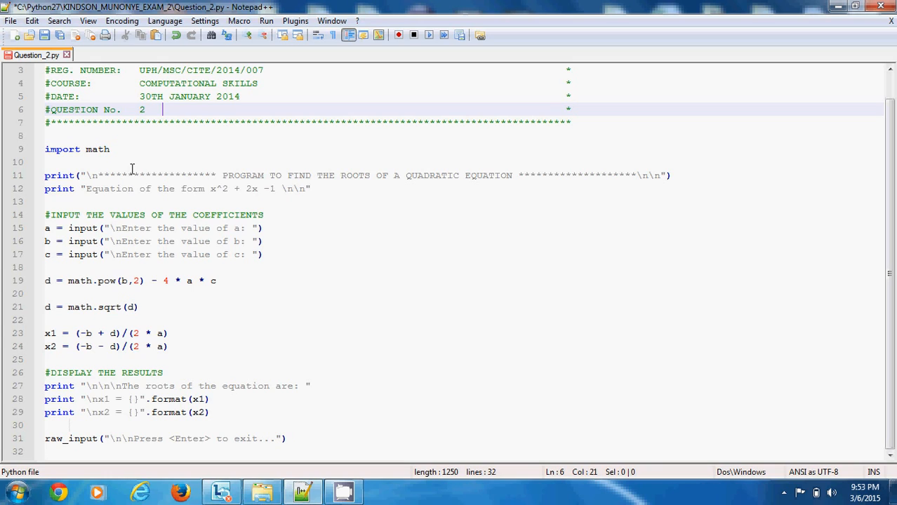
pyautogui.moveTo(101, 148)
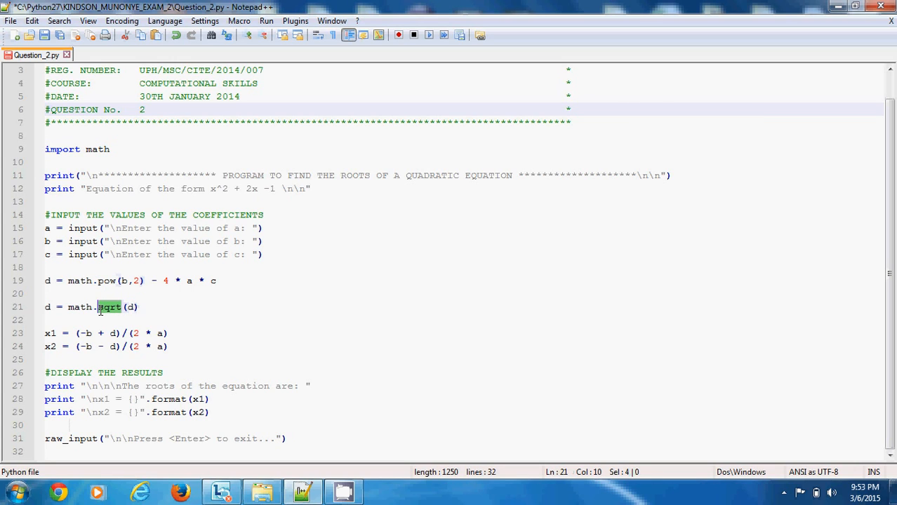
pyautogui.moveTo(168, 315)
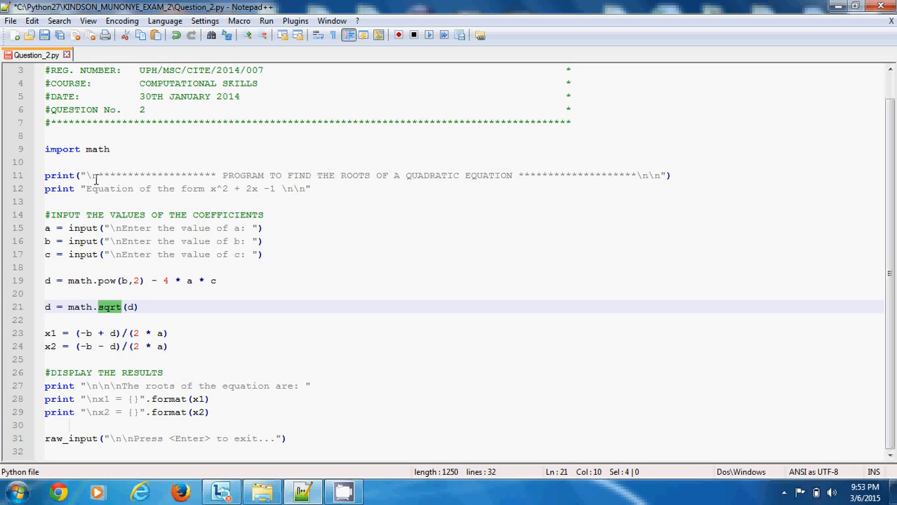
pyautogui.moveTo(376, 182)
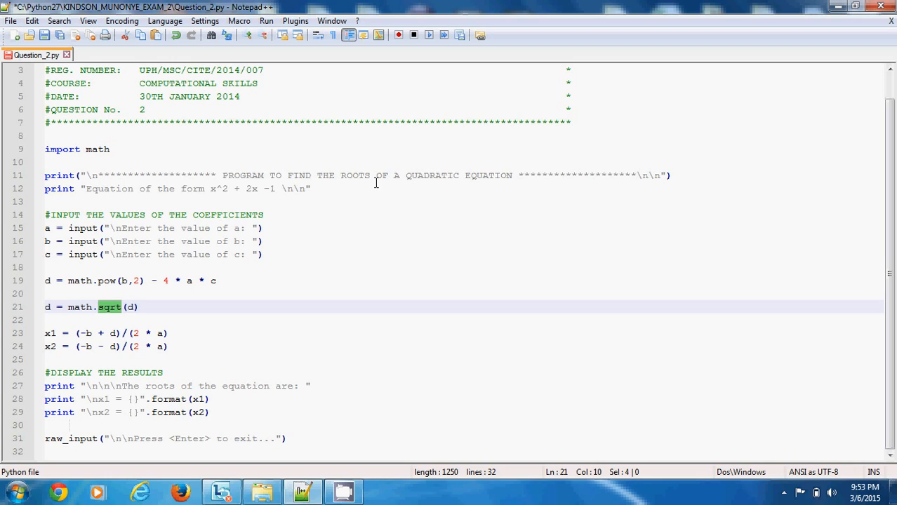
pyautogui.moveTo(402, 181)
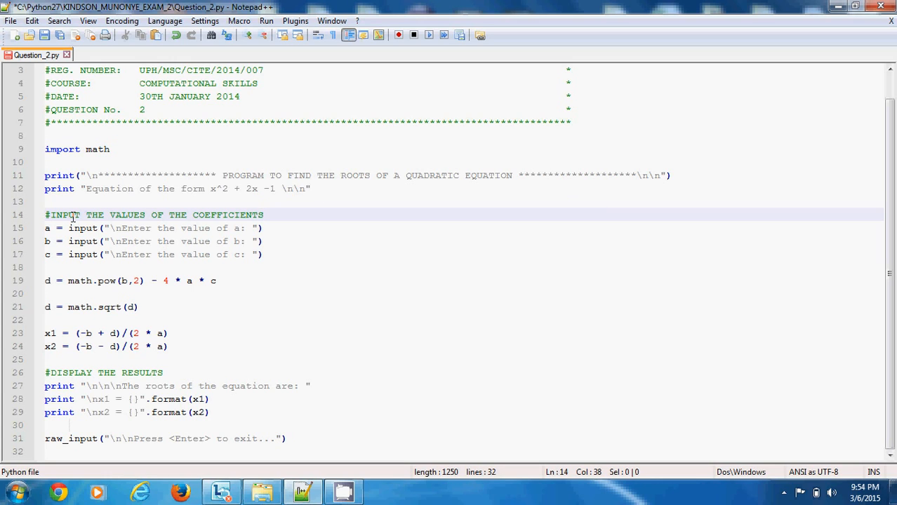
pyautogui.moveTo(259, 211)
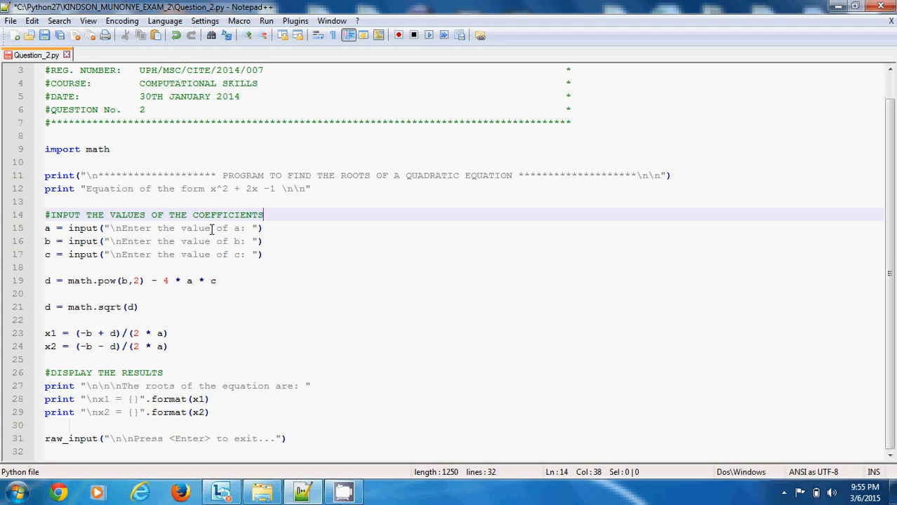
pyautogui.moveTo(264, 242)
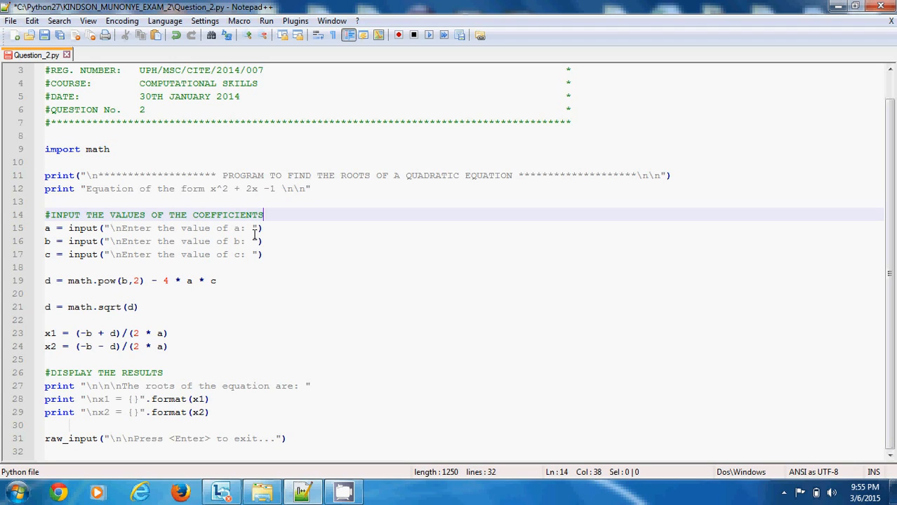
pyautogui.moveTo(40, 234)
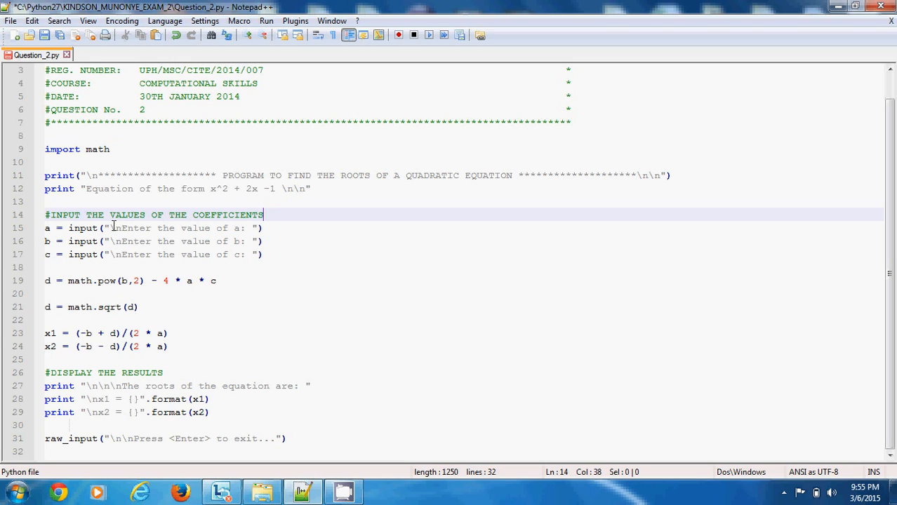
pyautogui.moveTo(242, 222)
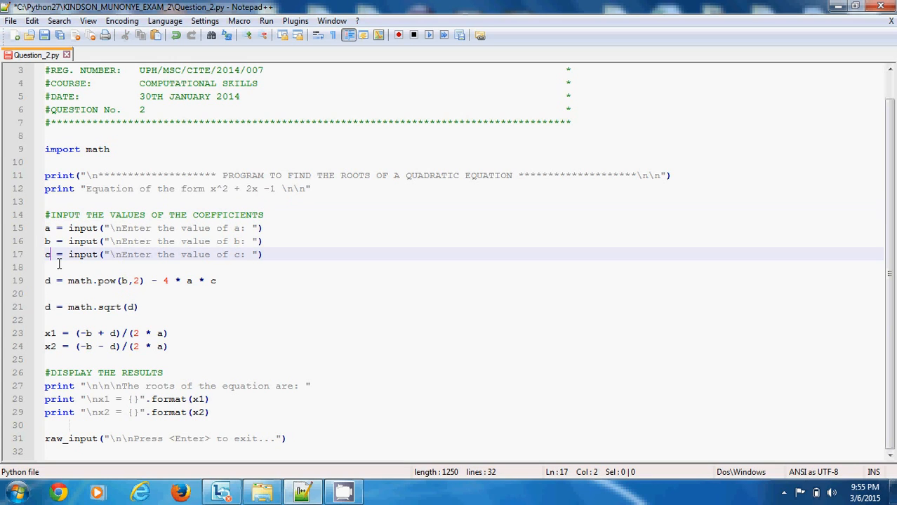
pyautogui.moveTo(254, 255)
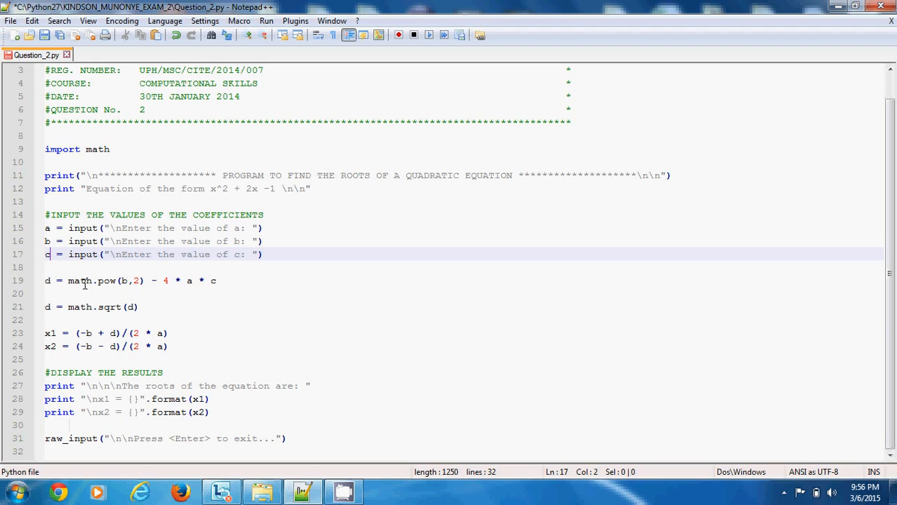
pyautogui.moveTo(125, 281)
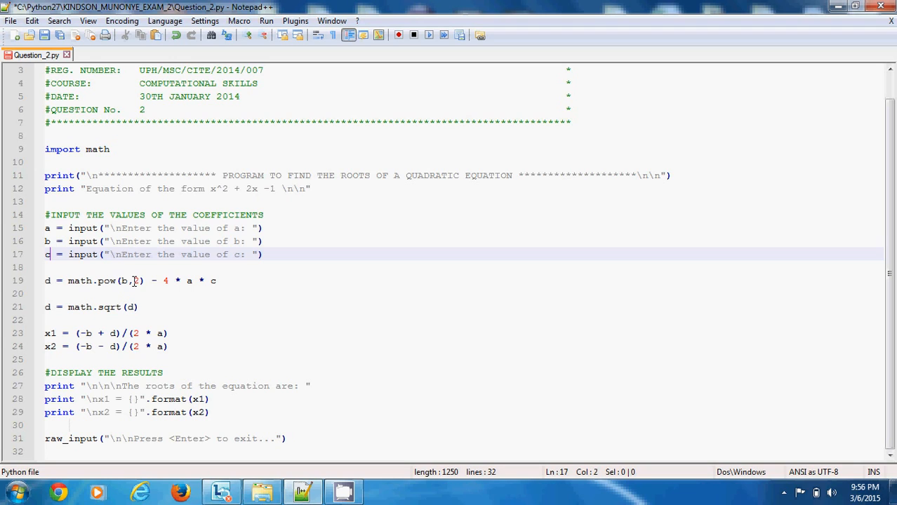
pyautogui.moveTo(129, 281)
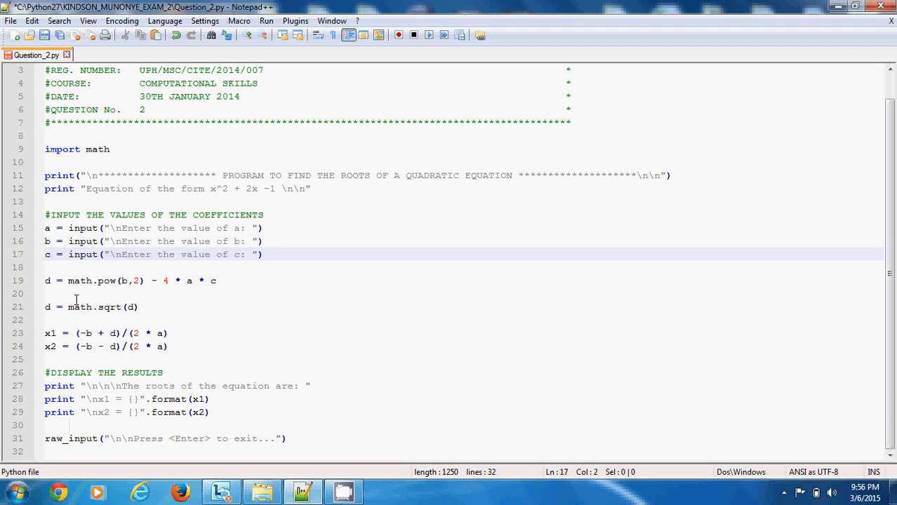
pyautogui.click(48, 280)
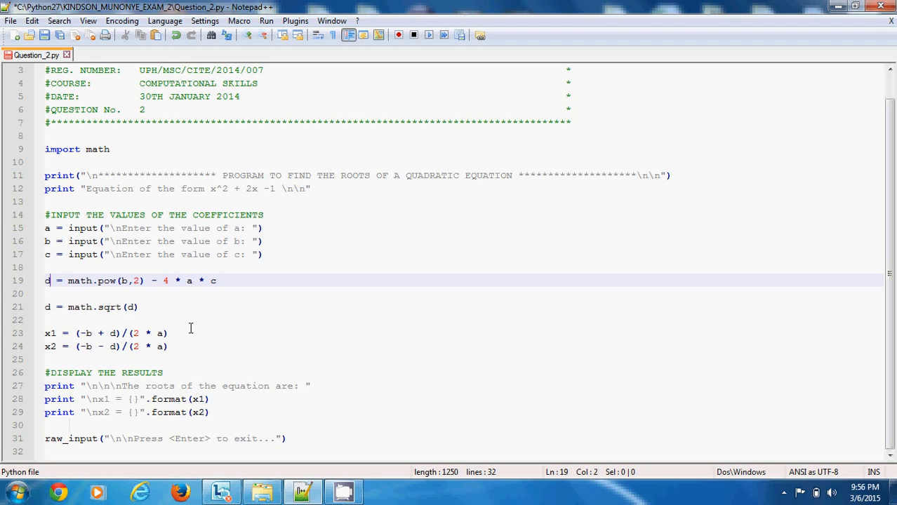
pyautogui.moveTo(84, 338)
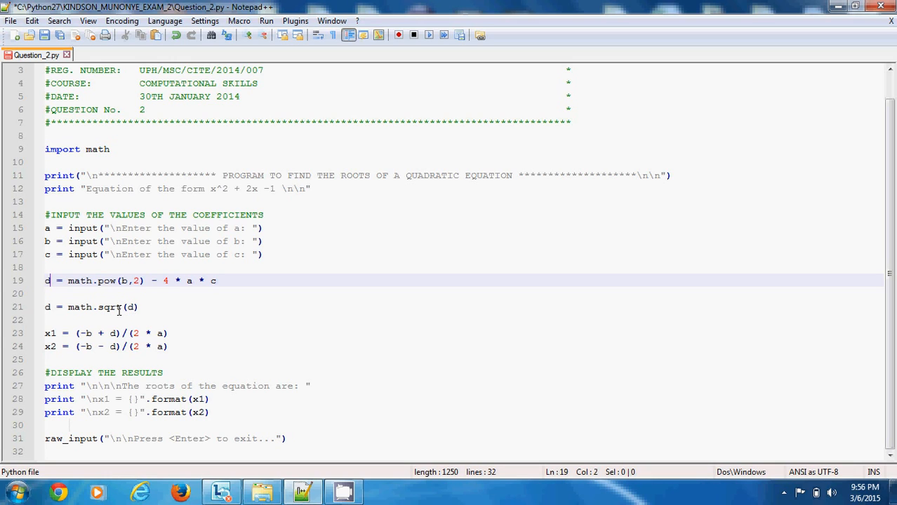
pyautogui.moveTo(132, 281)
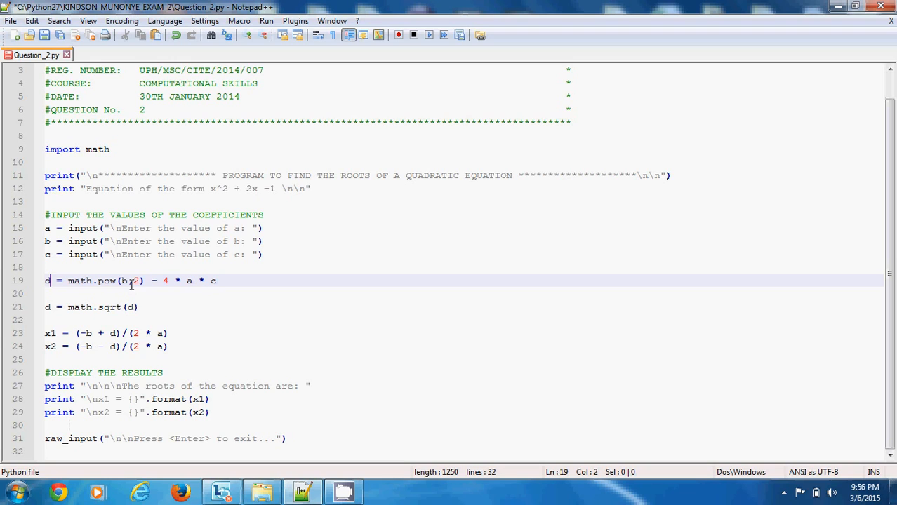
pyautogui.moveTo(79, 351)
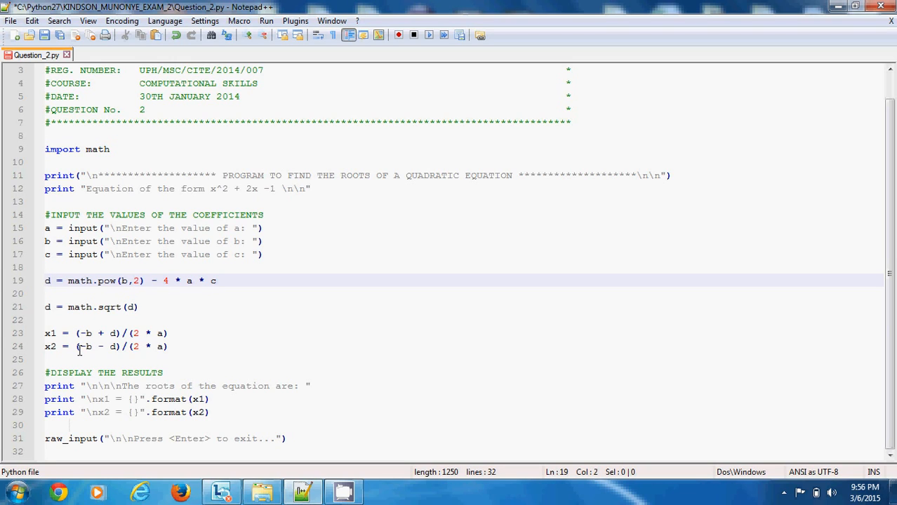
pyautogui.moveTo(87, 345)
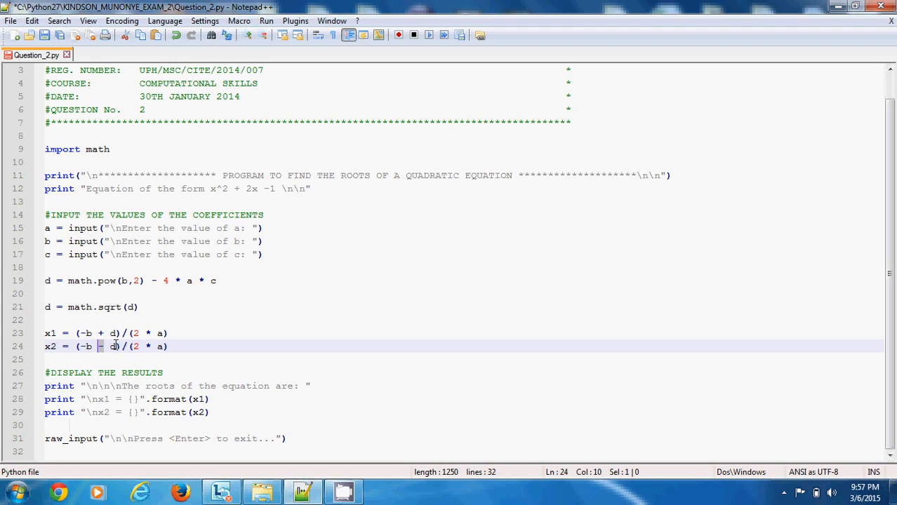
pyautogui.moveTo(121, 391)
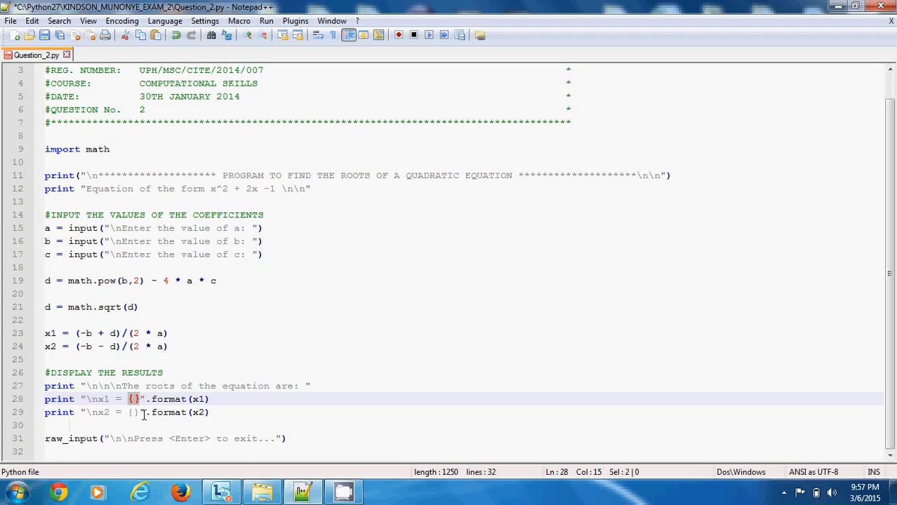
pyautogui.moveTo(142, 413)
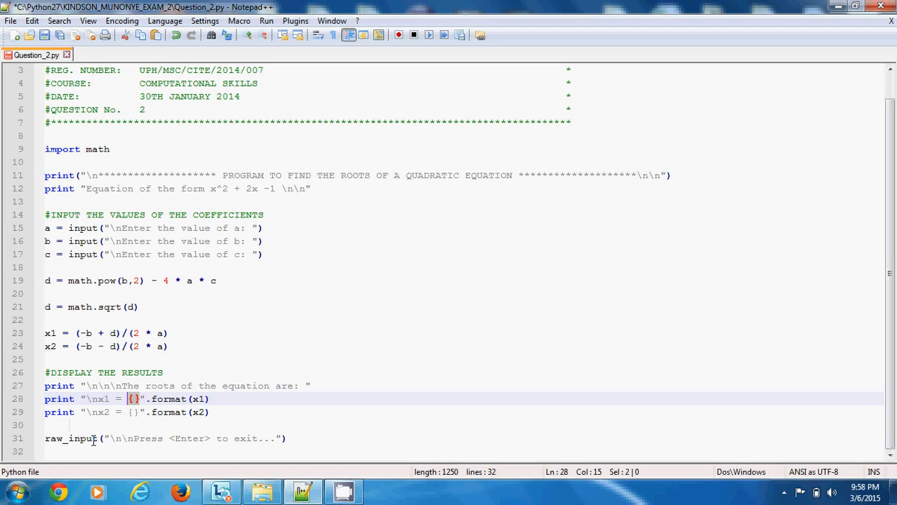
pyautogui.moveTo(126, 438)
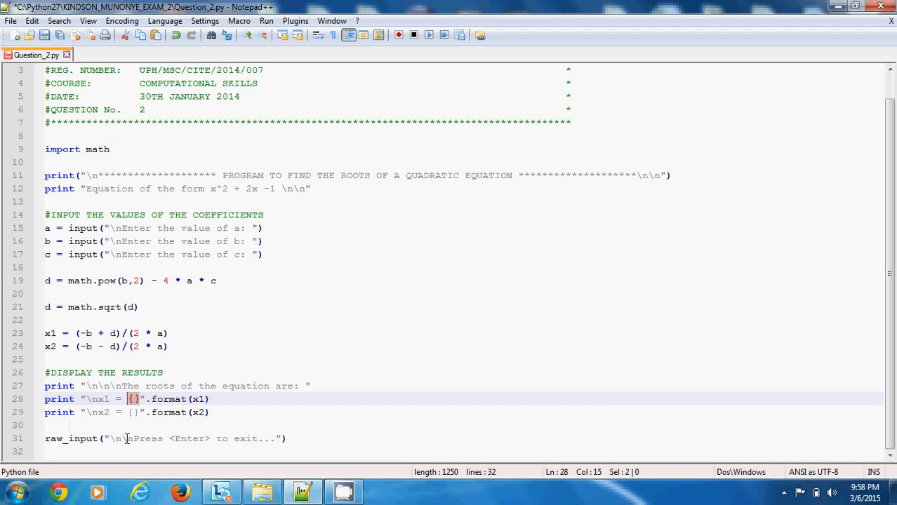
pyautogui.moveTo(223, 441)
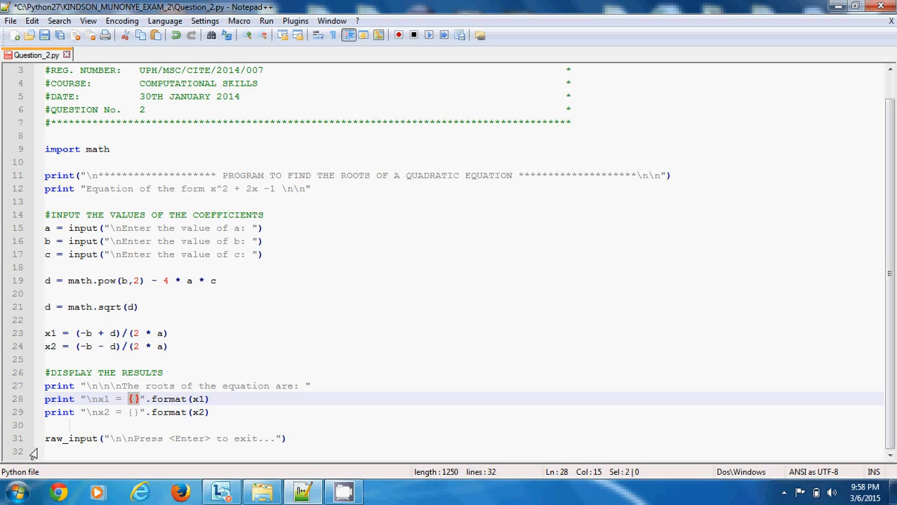
pyautogui.moveTo(687, 163)
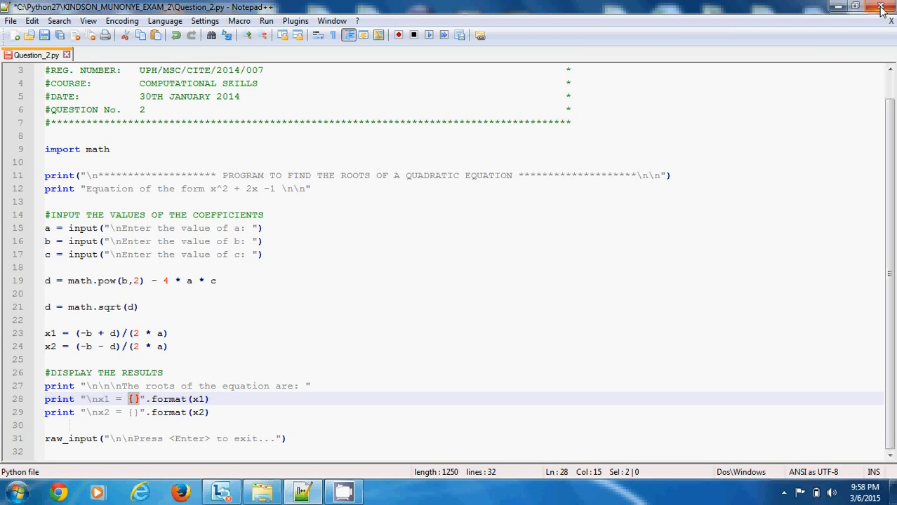
pyautogui.click(881, 5)
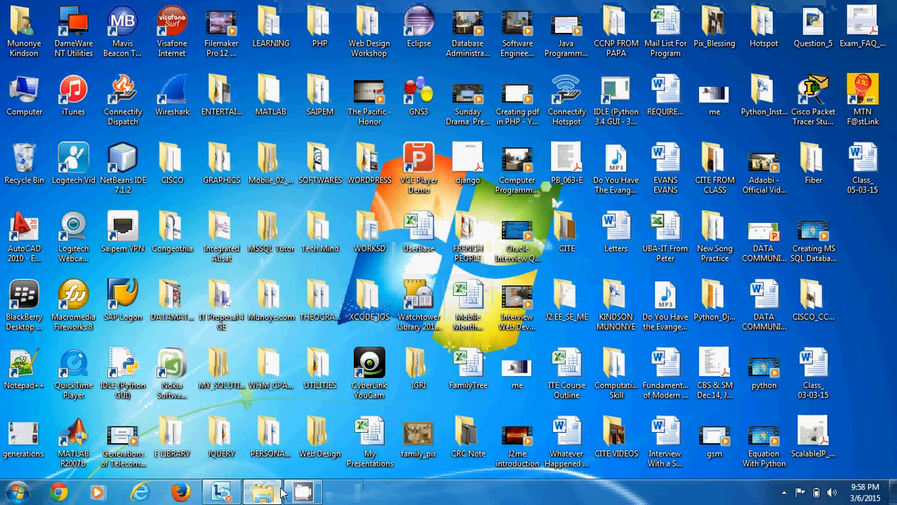
pyautogui.click(261, 491)
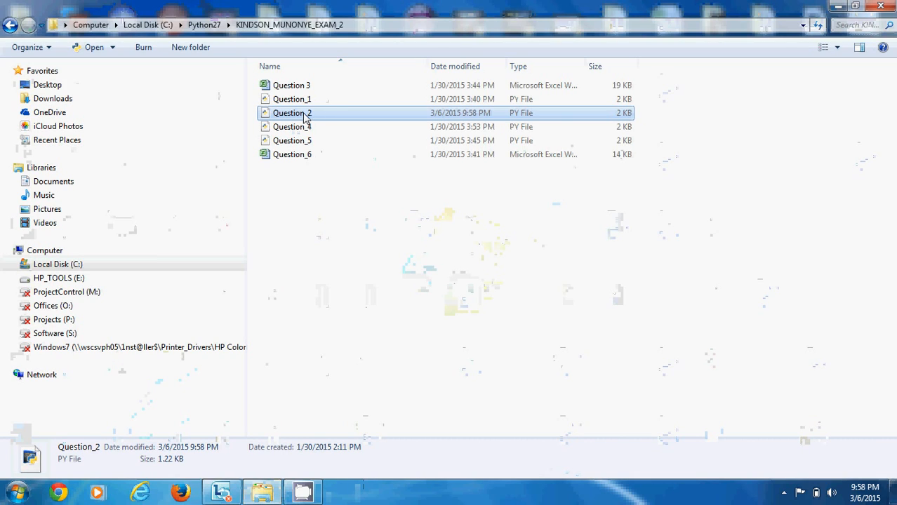
# - Run Question_2 with a=1, b=3, c=2, showing roots x1 = -1.0 and x2 = -2.0
pyautogui.doubleClick(292, 112)
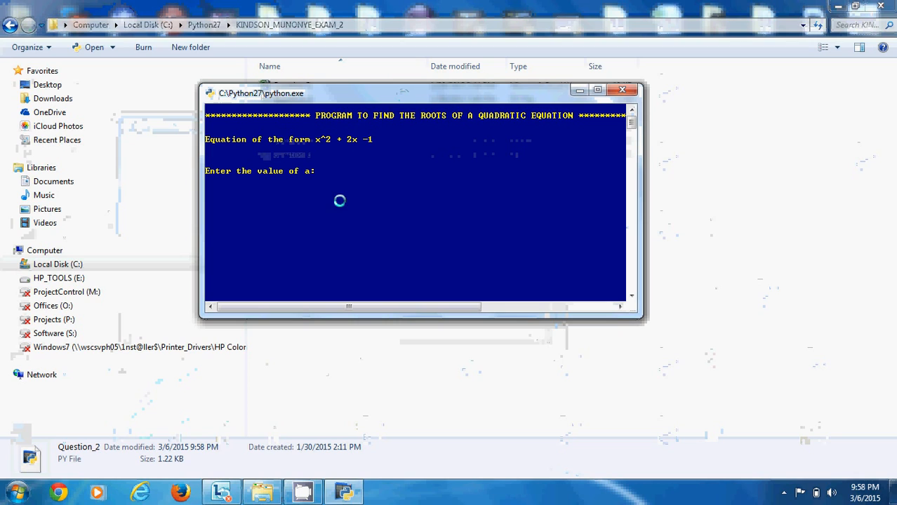
pyautogui.write('1')
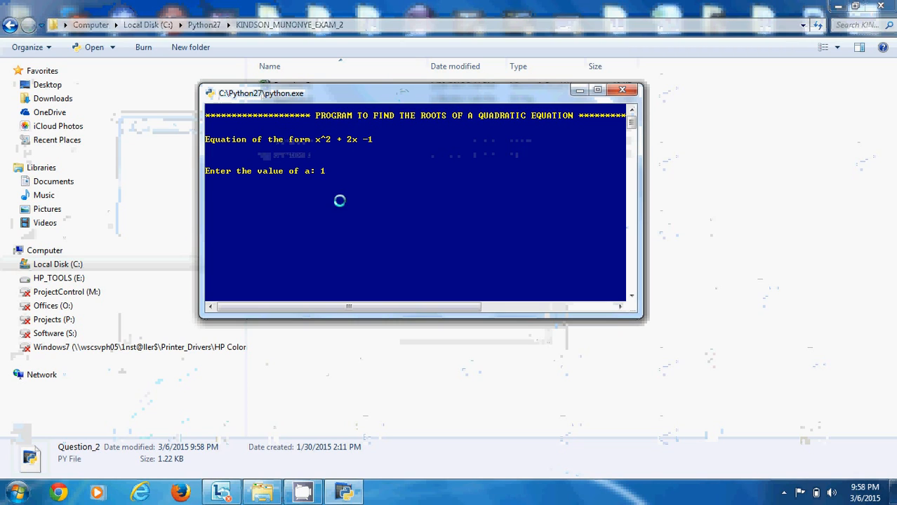
pyautogui.press('enter')
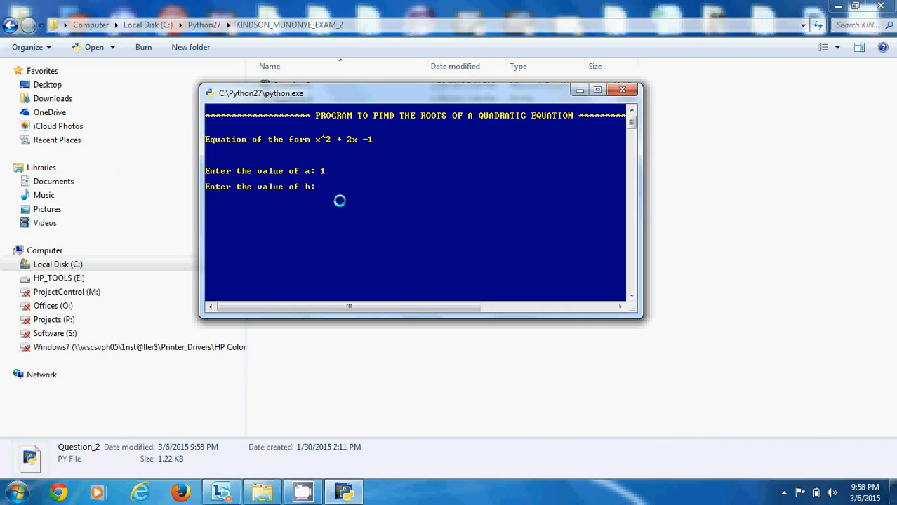
pyautogui.write('3')
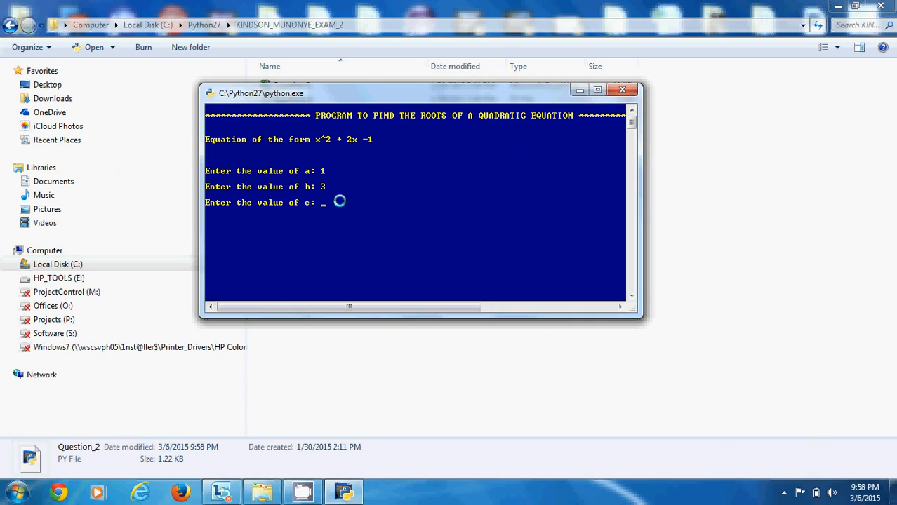
pyautogui.write('2')
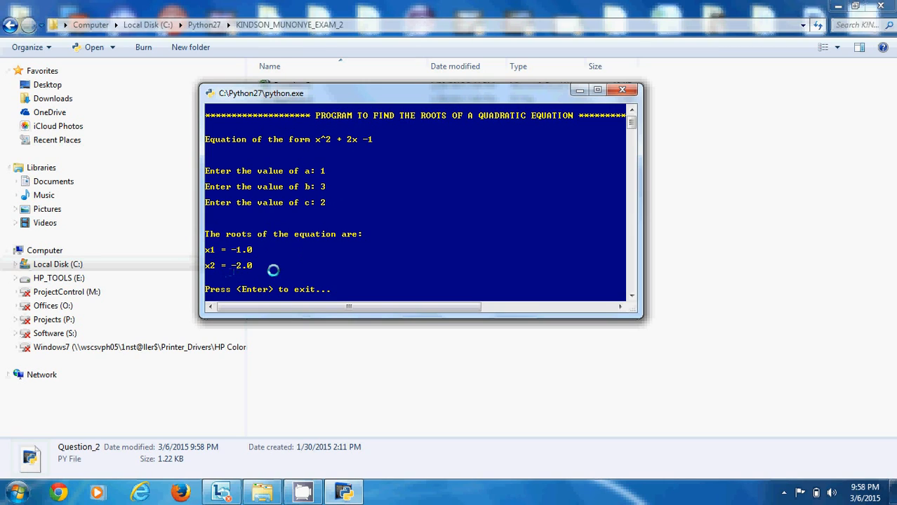
pyautogui.moveTo(414, 290)
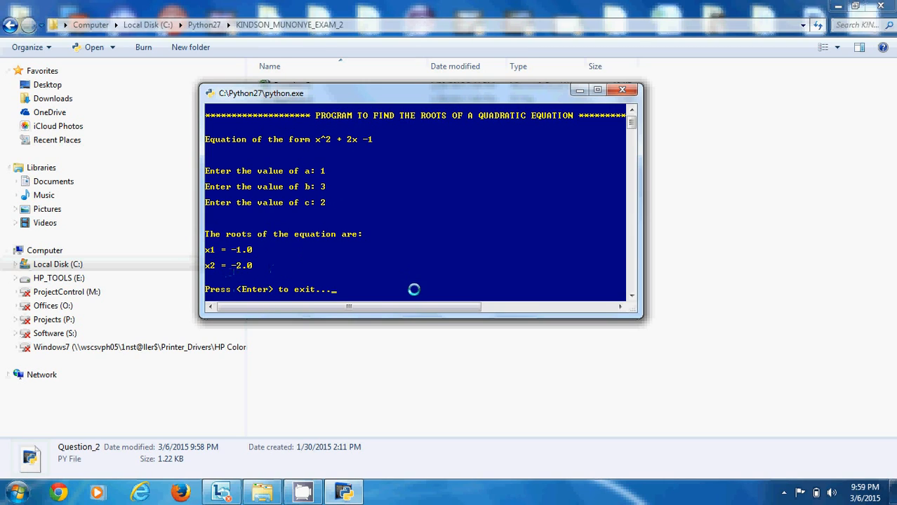
pyautogui.moveTo(639, 255)
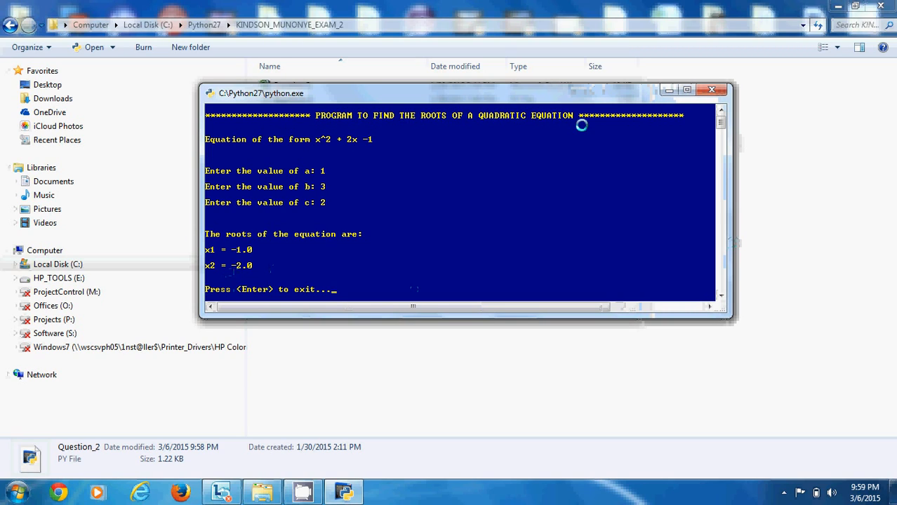
pyautogui.moveTo(705, 109)
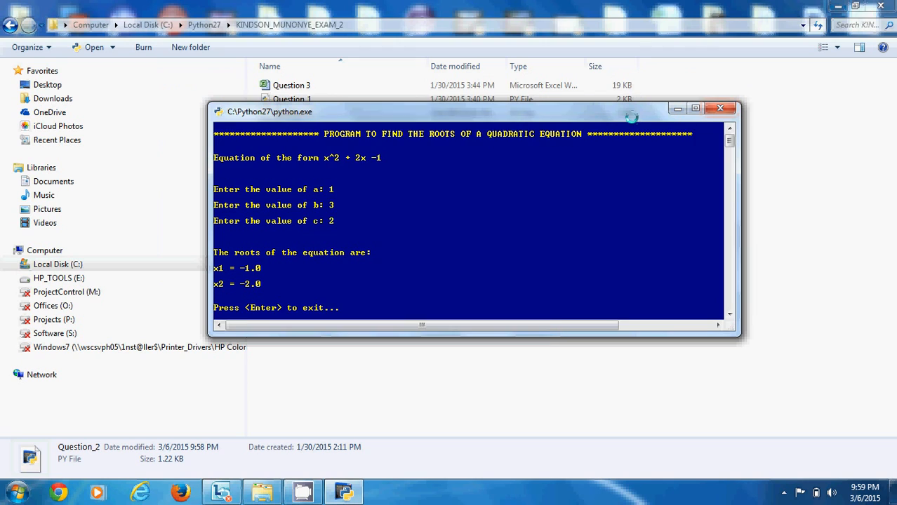
pyautogui.moveTo(270, 112); pyautogui.dragTo(303, 166)
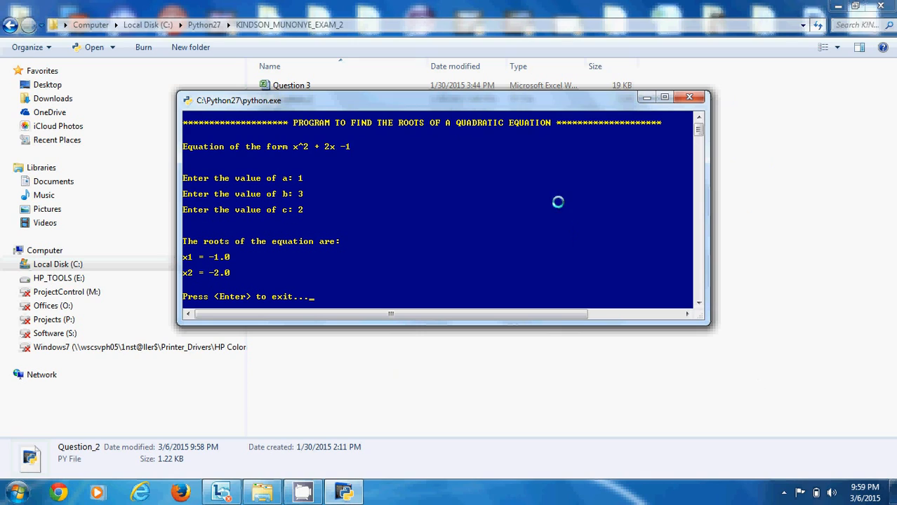
pyautogui.moveTo(703, 320)
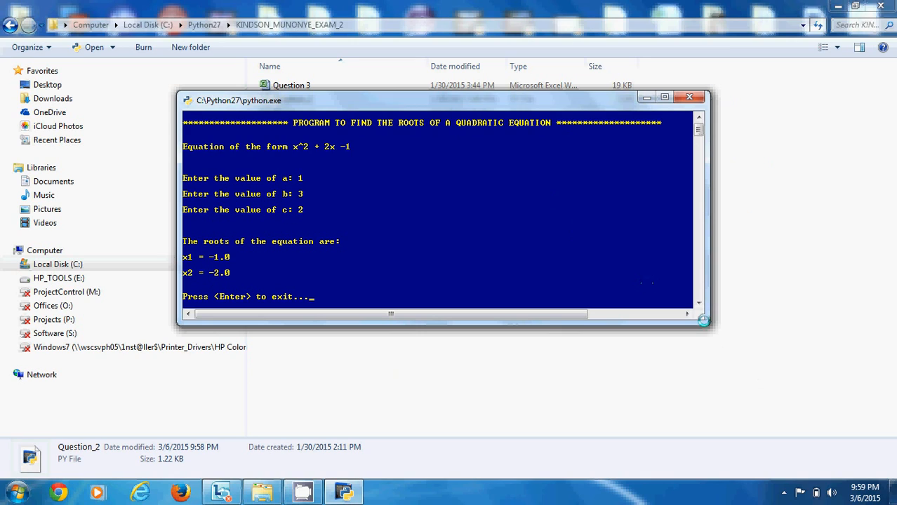